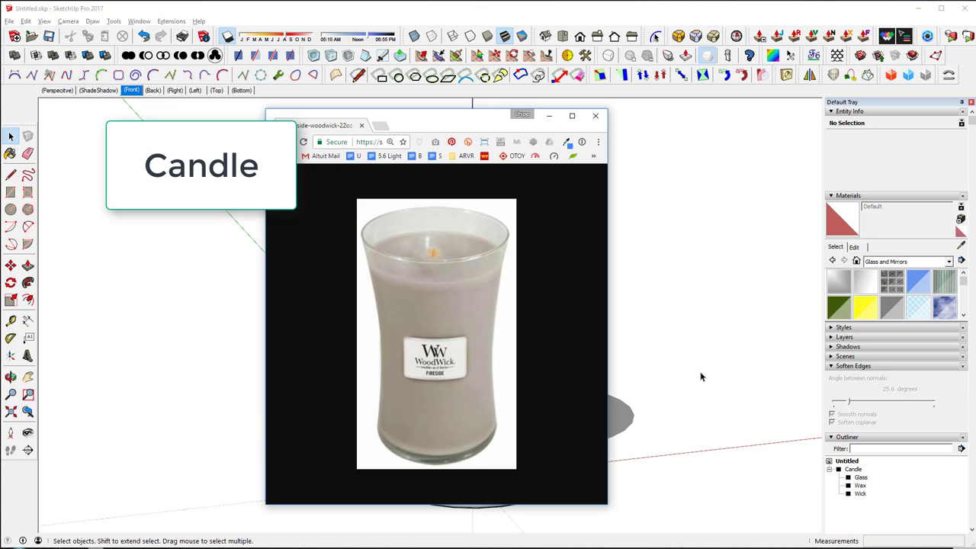
pyautogui.moveTo(431, 292)
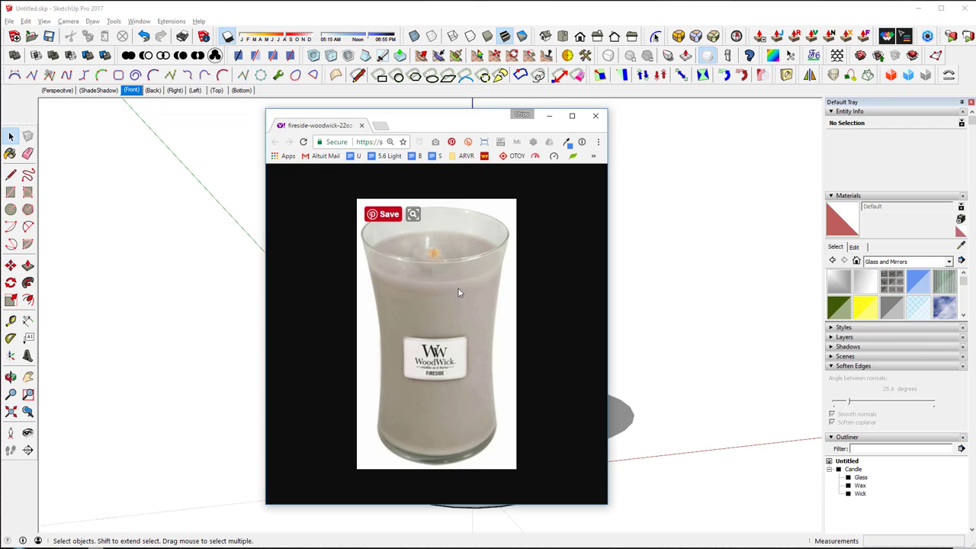
pyautogui.moveTo(539, 323)
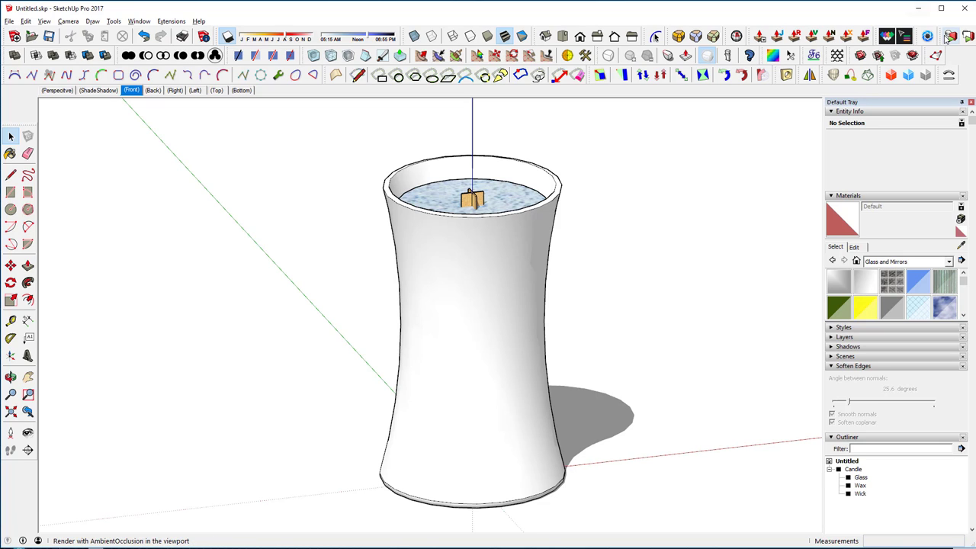
# Minimize the WoodWick candle reference photo to bring the SketchUp candle model into view
pyautogui.click(950, 36)
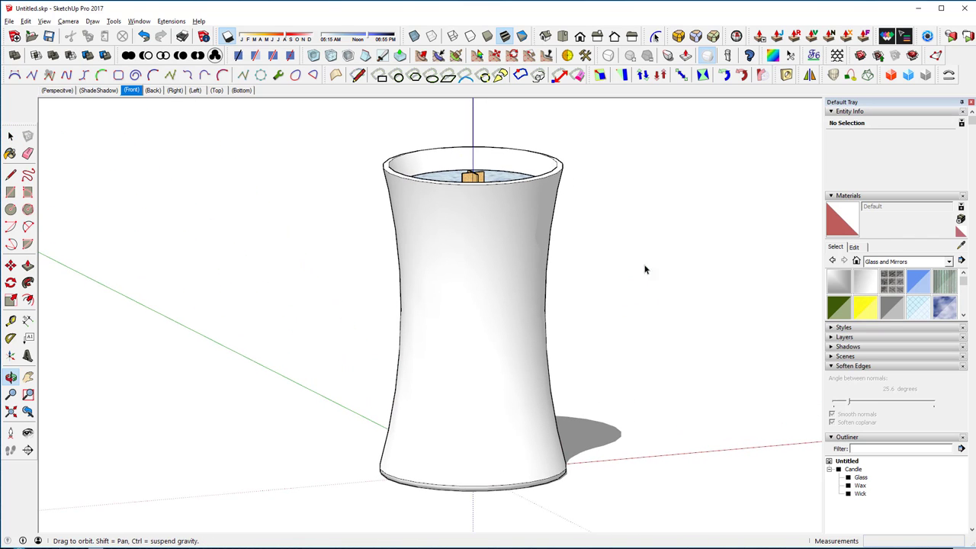
# Paint a face of the test panel beside the candle Translucent Glass Blue
pyautogui.moveTo(646, 270); pyautogui.dragTo(625, 327)
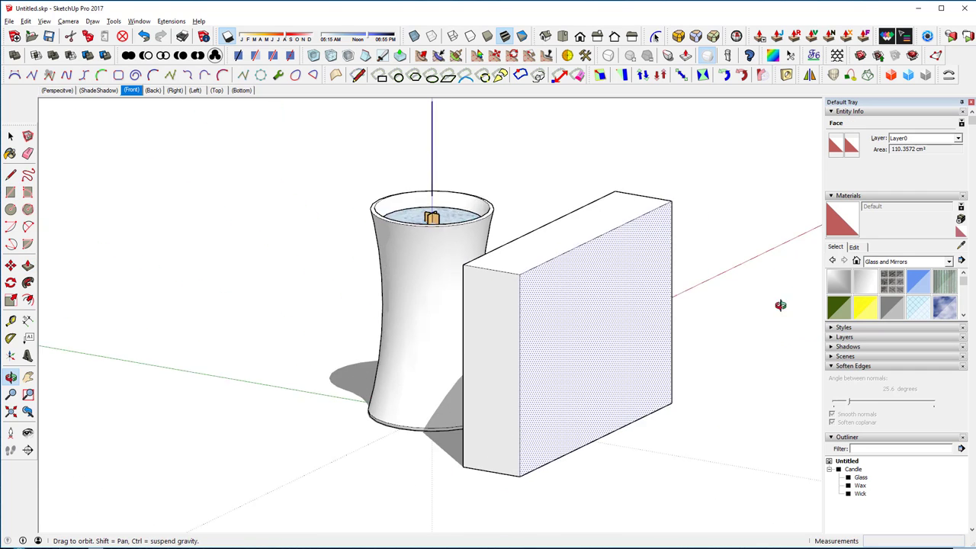
pyautogui.click(196, 90)
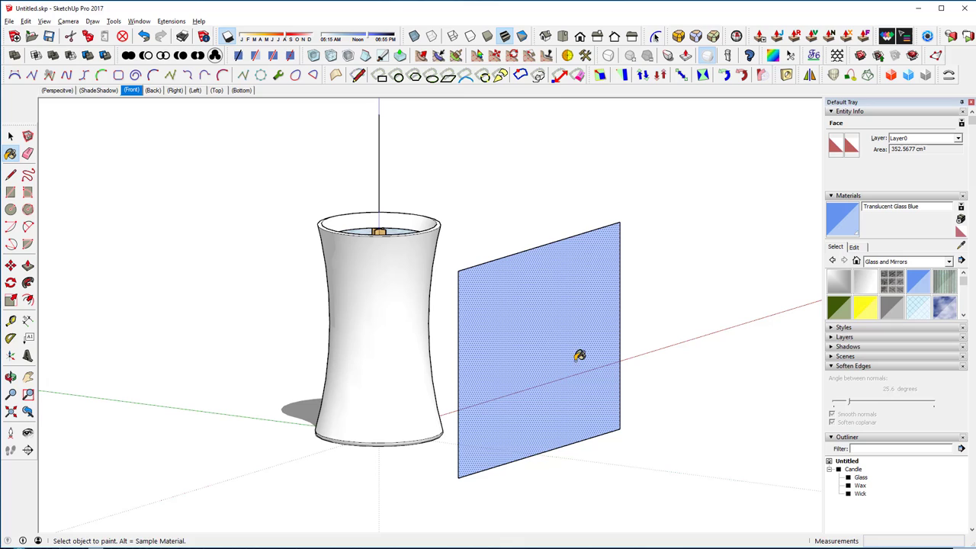
pyautogui.click(11, 136)
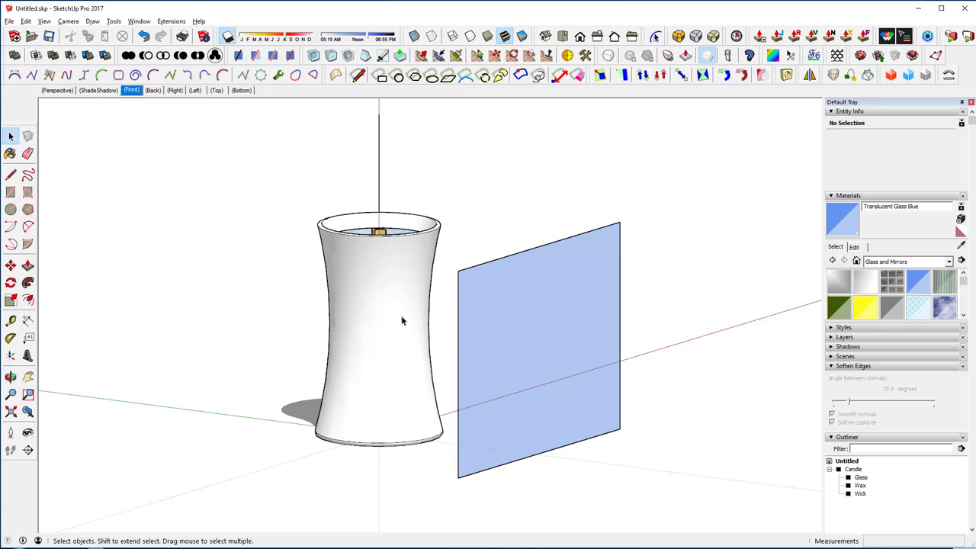
pyautogui.moveTo(381, 224)
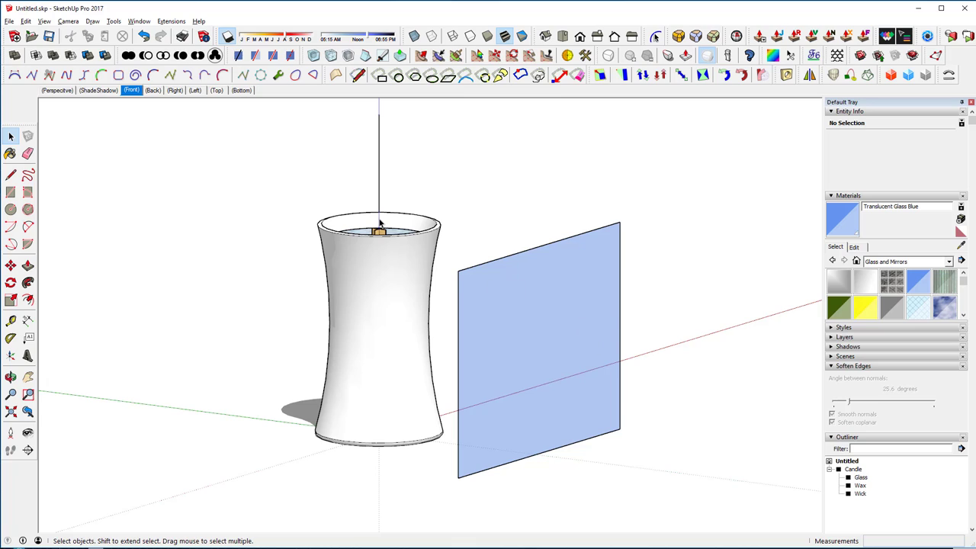
pyautogui.moveTo(591, 288)
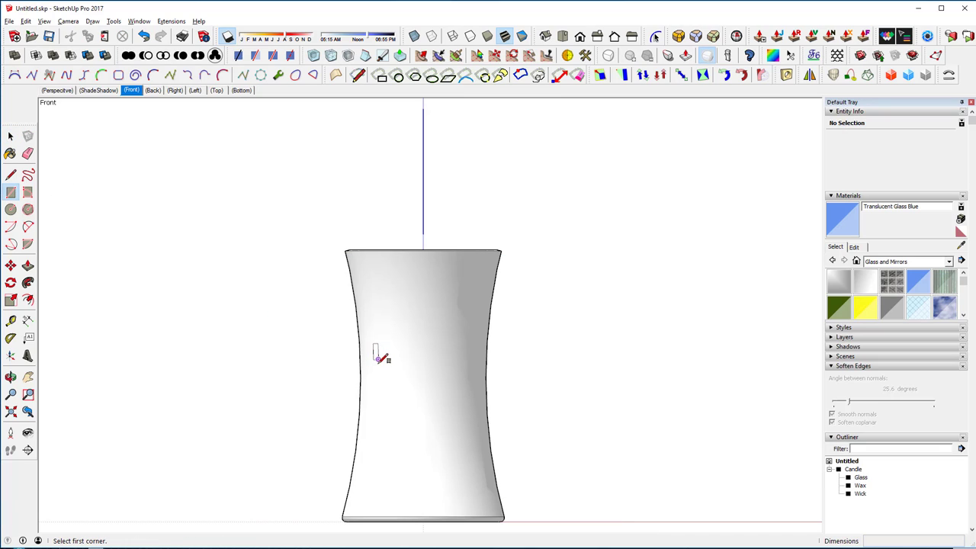
# Draw a large upright rectangle covering the candle's lower body and orbit to check it
pyautogui.click(378, 359)
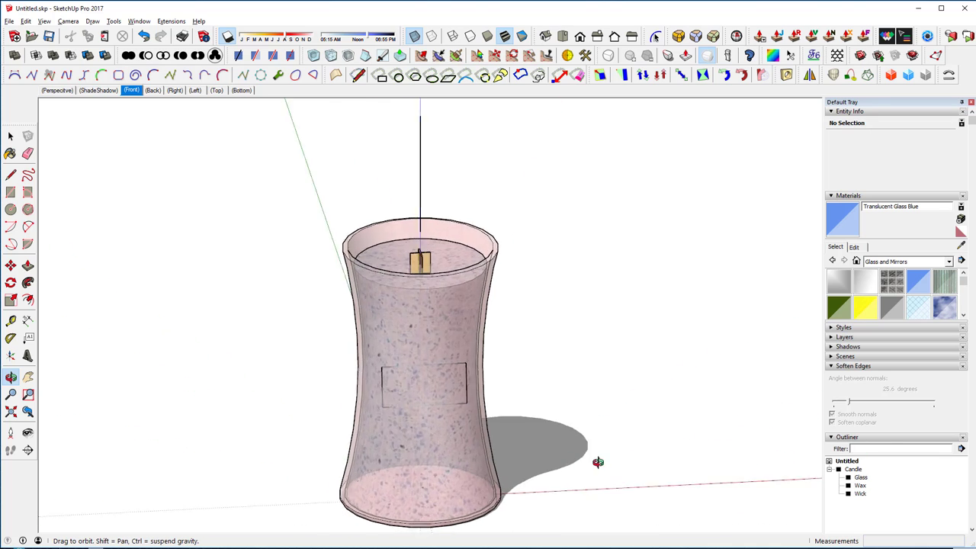
pyautogui.moveTo(599, 462); pyautogui.dragTo(419, 370)
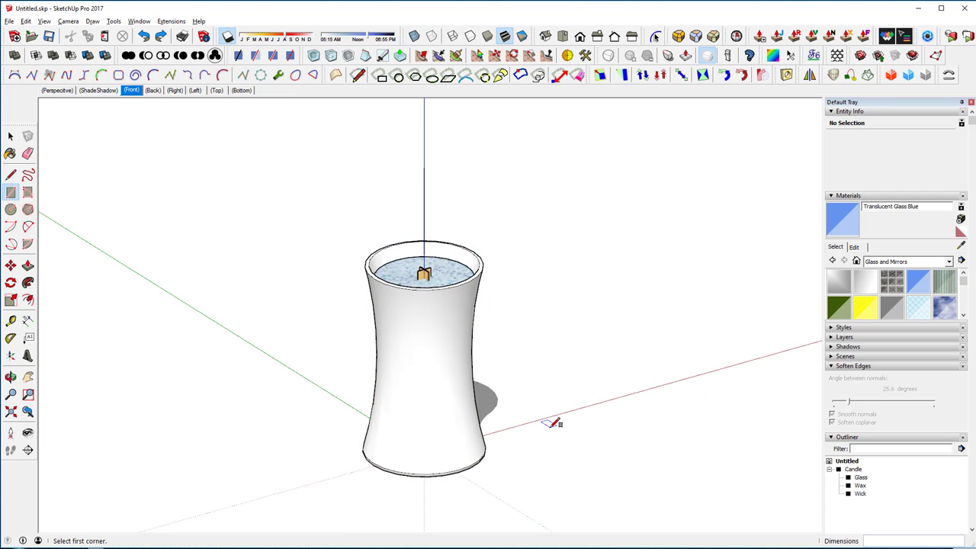
pyautogui.click(576, 423)
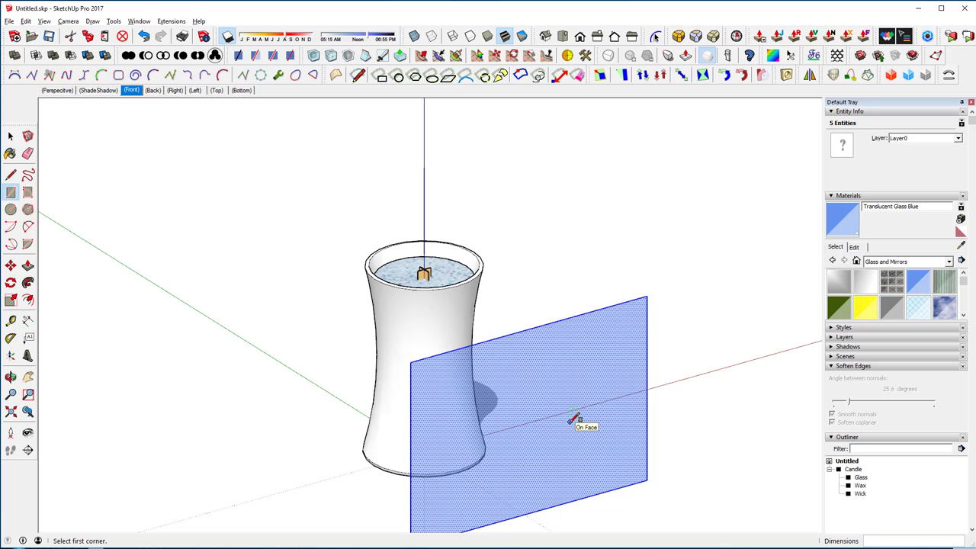
pyautogui.moveTo(576, 418)
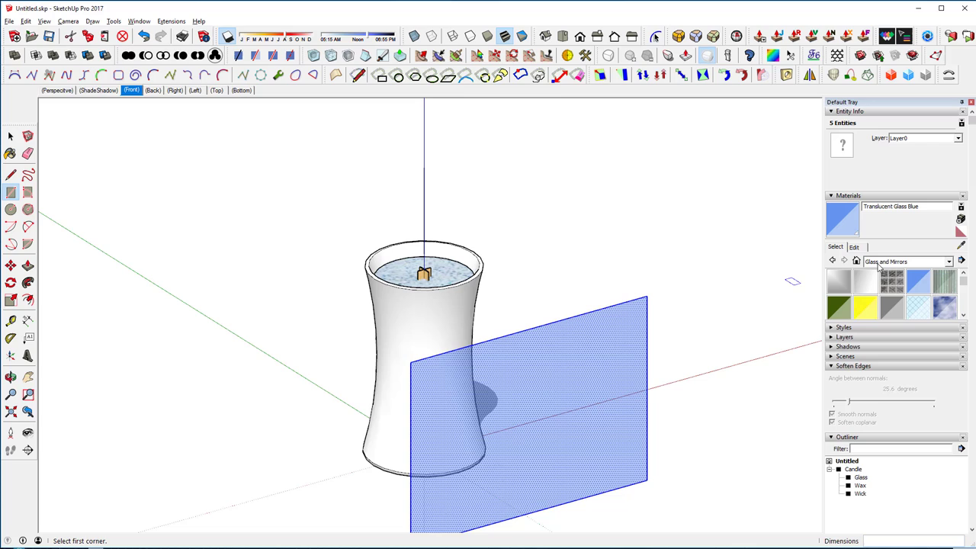
pyautogui.moveTo(639, 343)
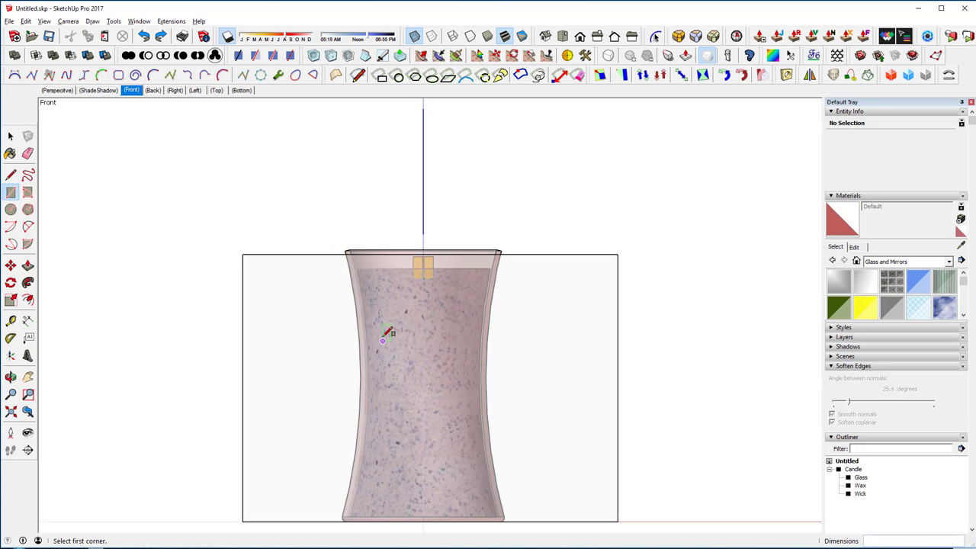
pyautogui.moveTo(328, 309)
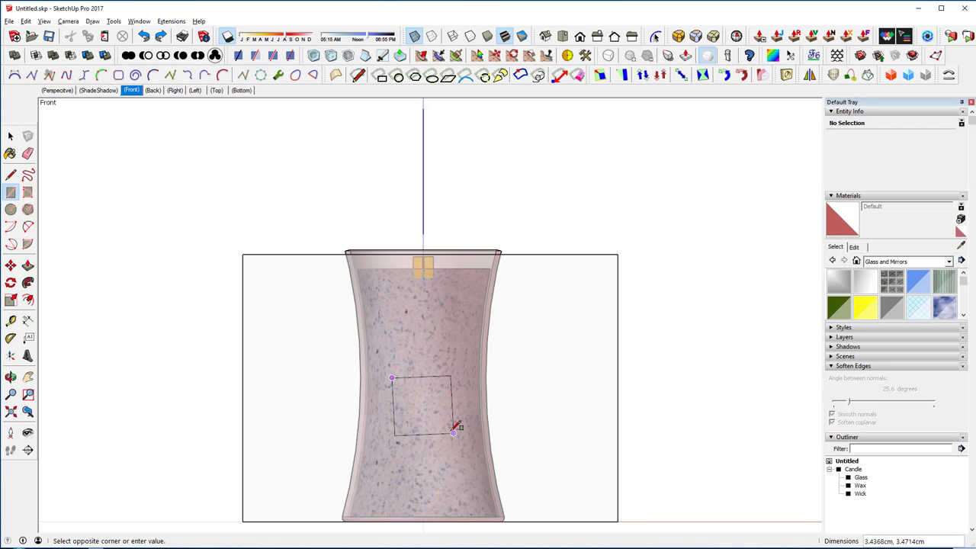
pyautogui.click(10, 377)
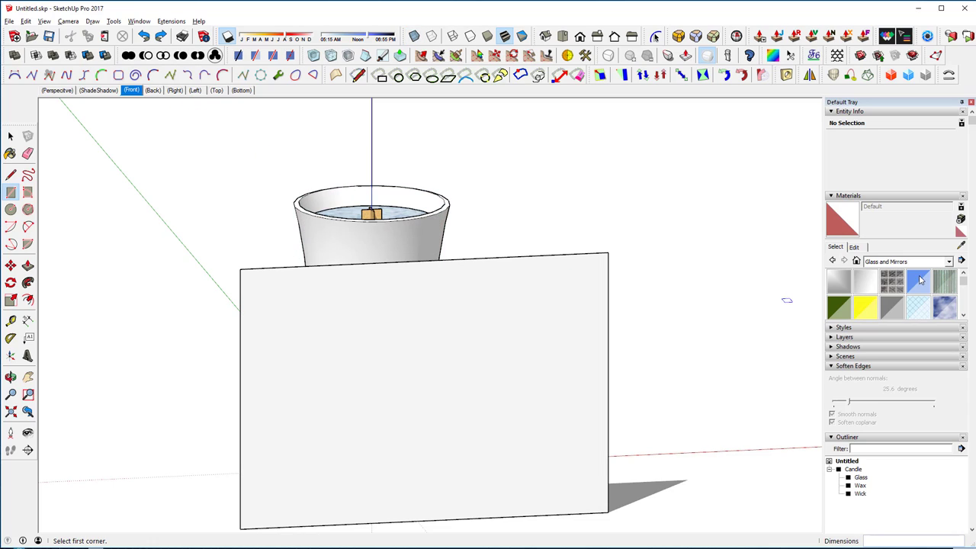
# Paint the rectangle Translucent Glass Blue, switch to Front view and show hidden geometry
pyautogui.click(919, 283)
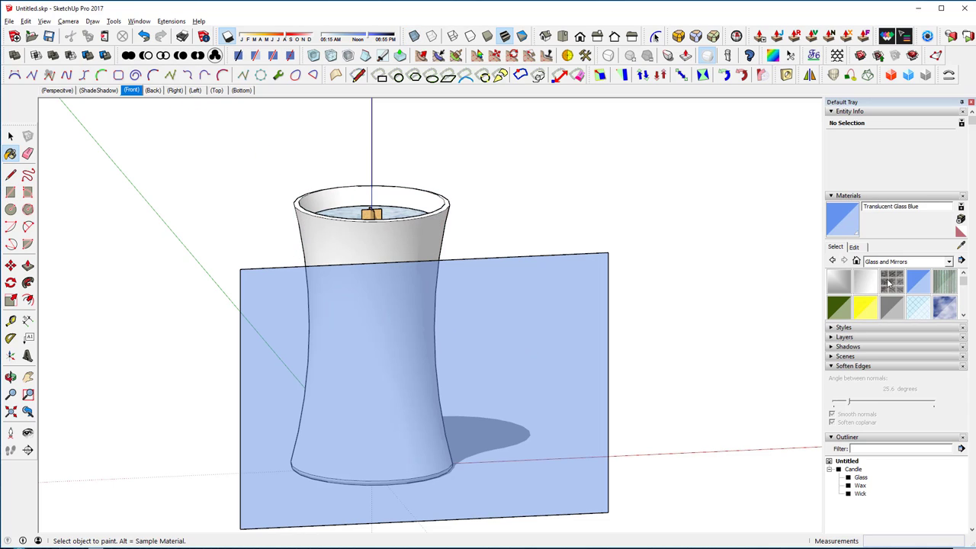
pyautogui.moveTo(167, 273)
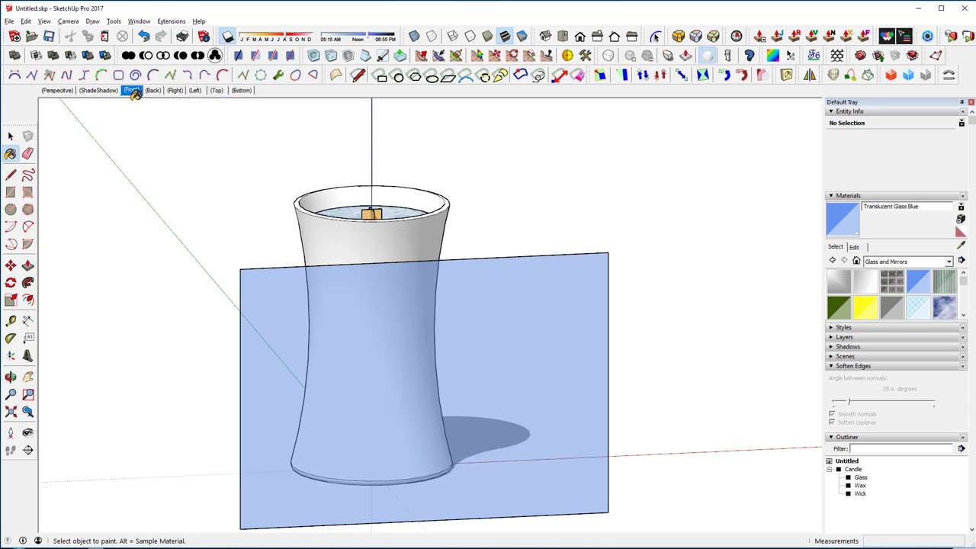
pyautogui.moveTo(131, 90)
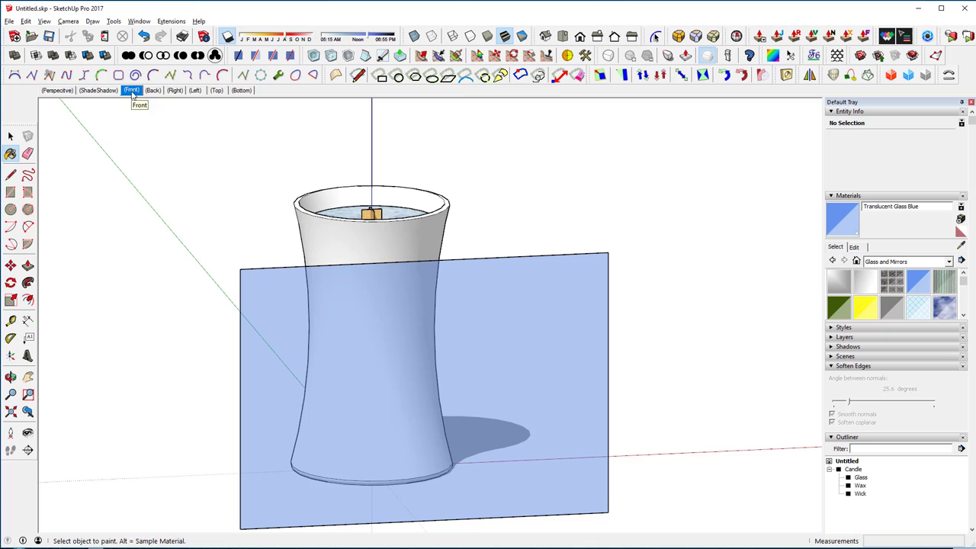
pyautogui.click(131, 90)
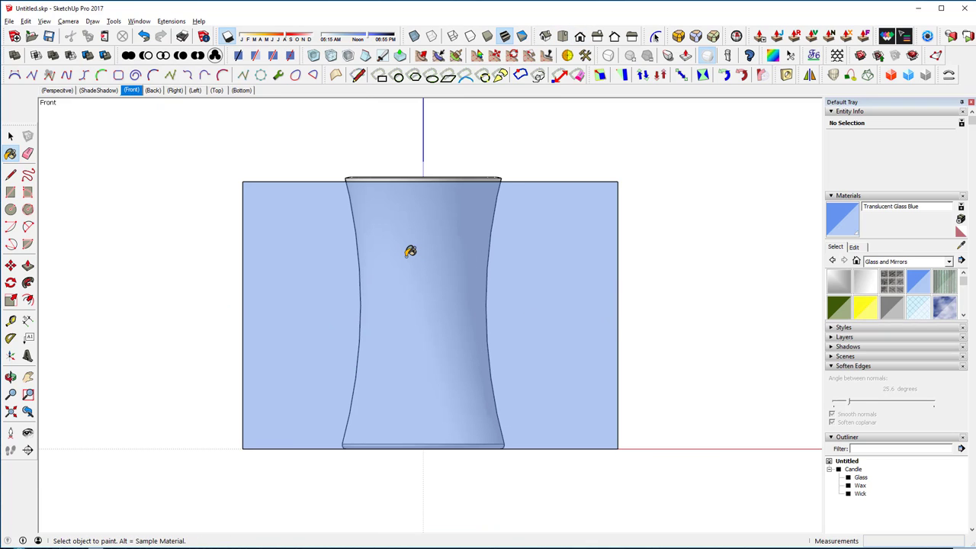
pyautogui.click(410, 252)
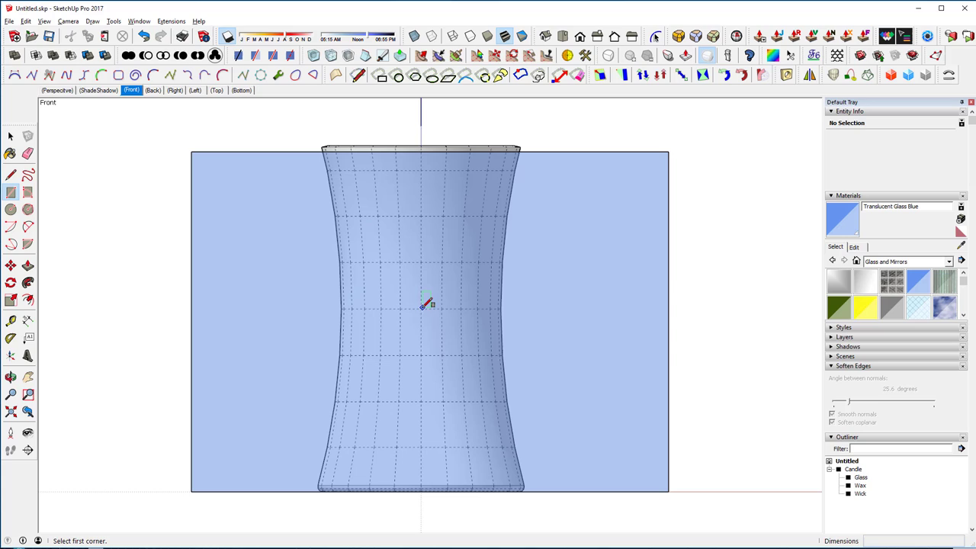
pyautogui.moveTo(385, 267)
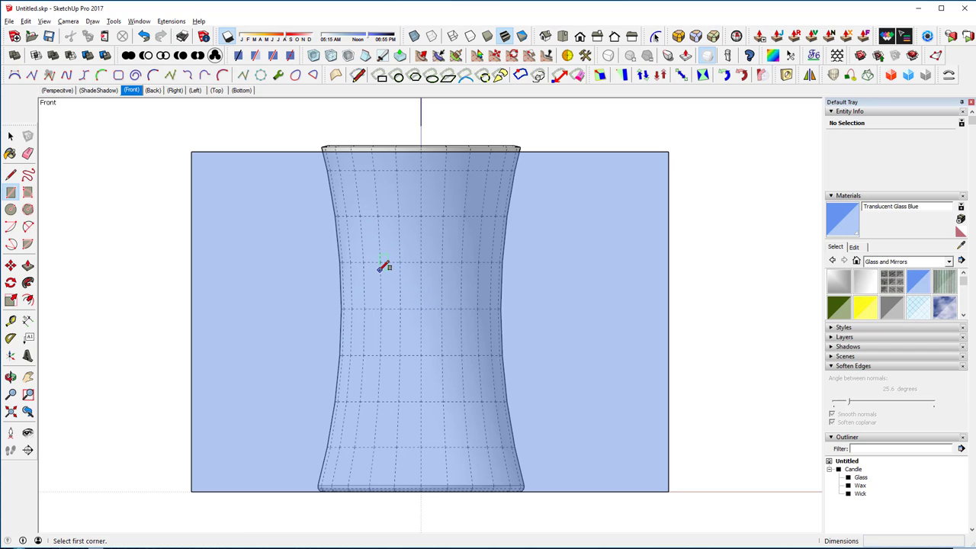
pyautogui.moveTo(384, 267)
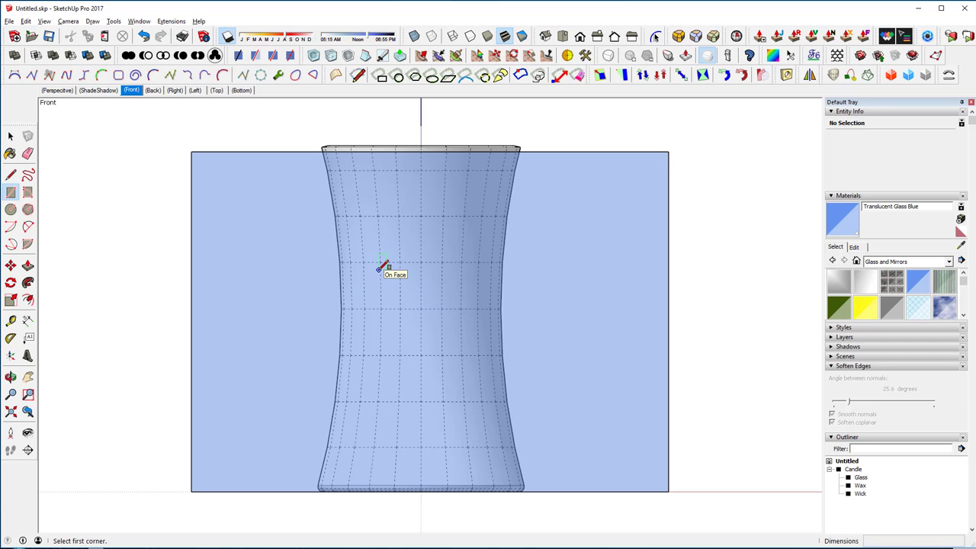
pyautogui.moveTo(382, 280)
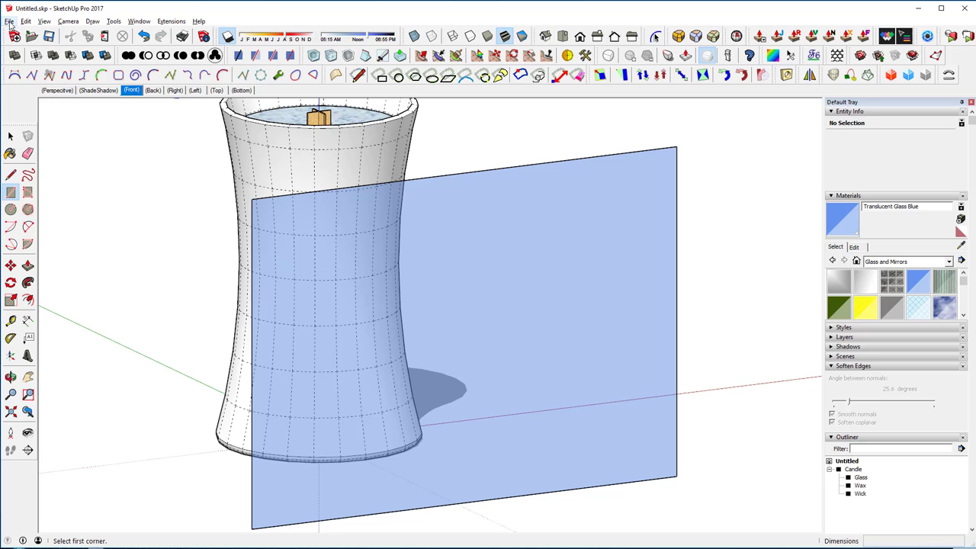
# Import the WoodWick logo as an image, then move and scale it onto the candle's waist
pyautogui.click(10, 21)
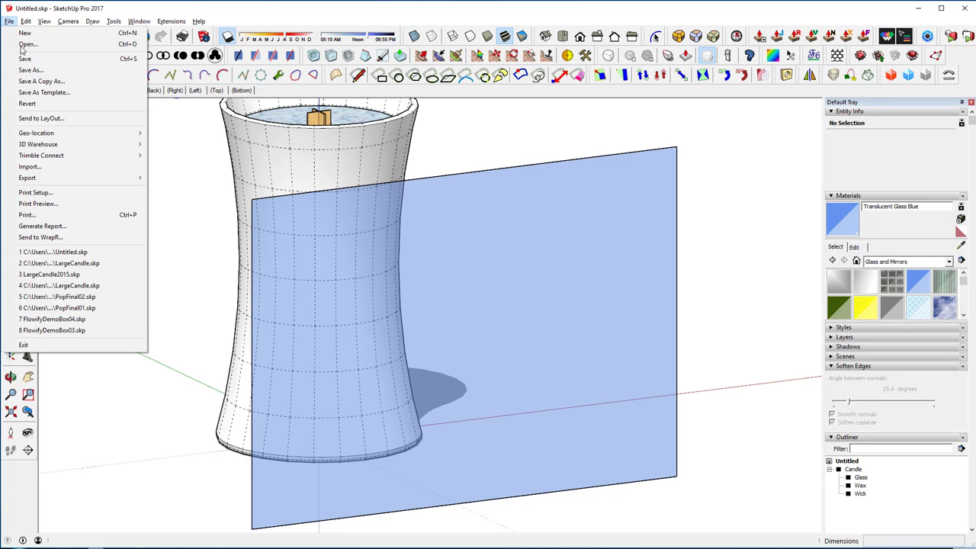
pyautogui.moveTo(28, 43)
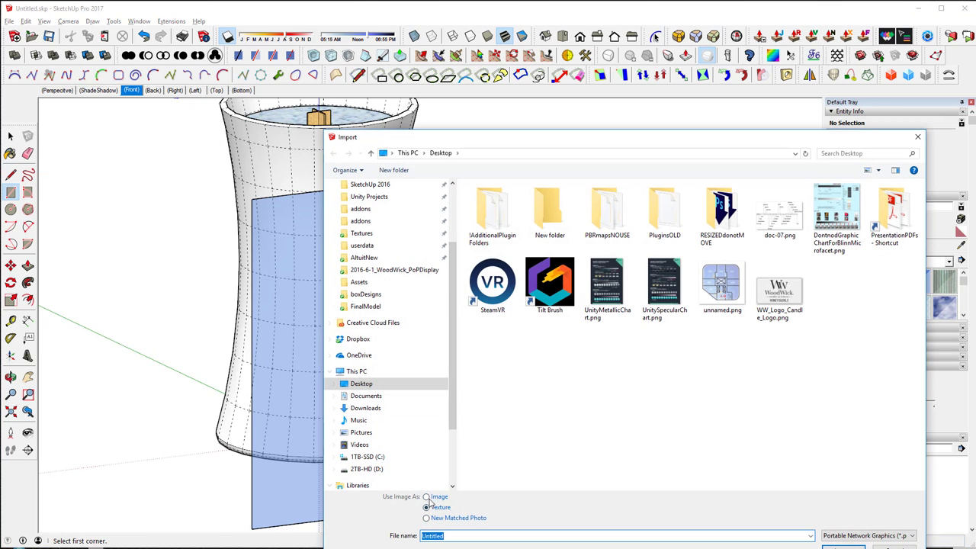
pyautogui.click(427, 496)
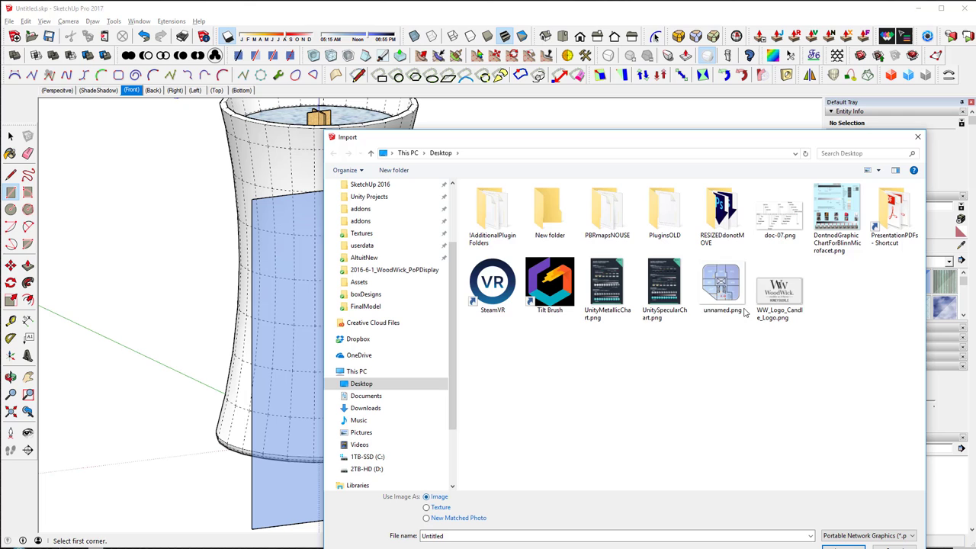
pyautogui.click(779, 288)
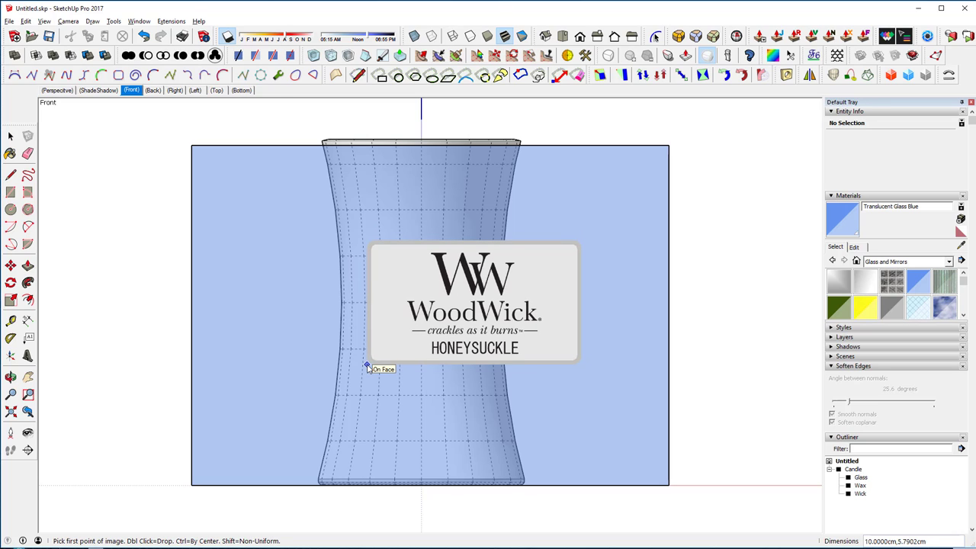
pyautogui.click(366, 365)
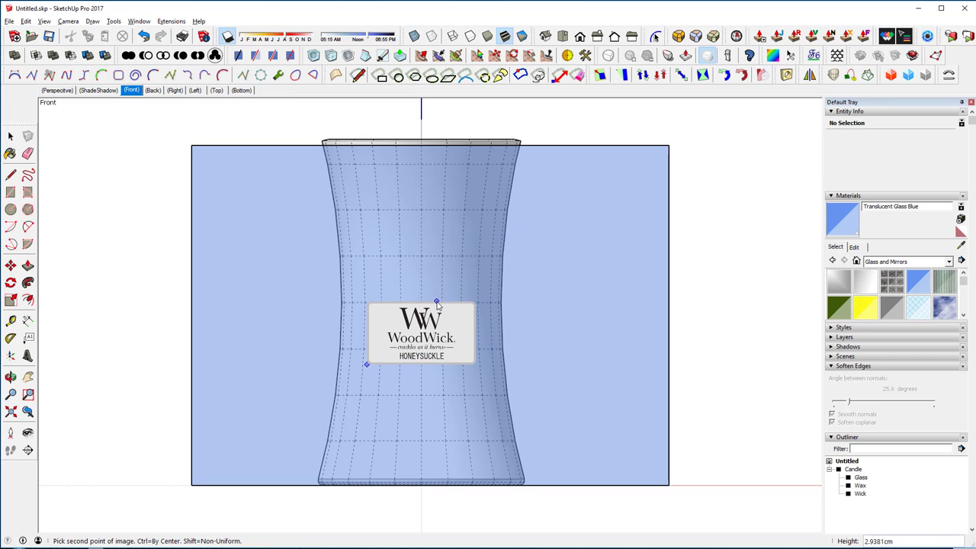
pyautogui.moveTo(438, 303)
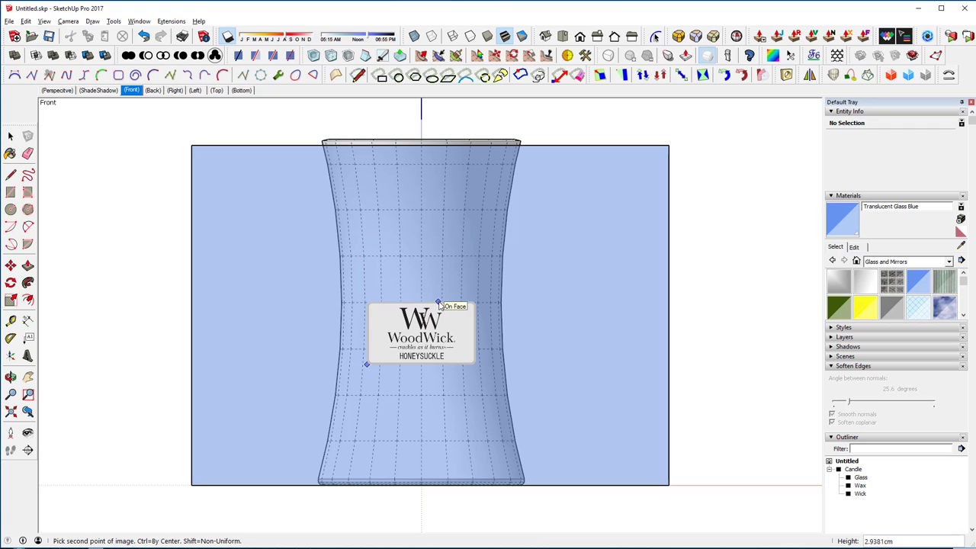
pyautogui.click(422, 333)
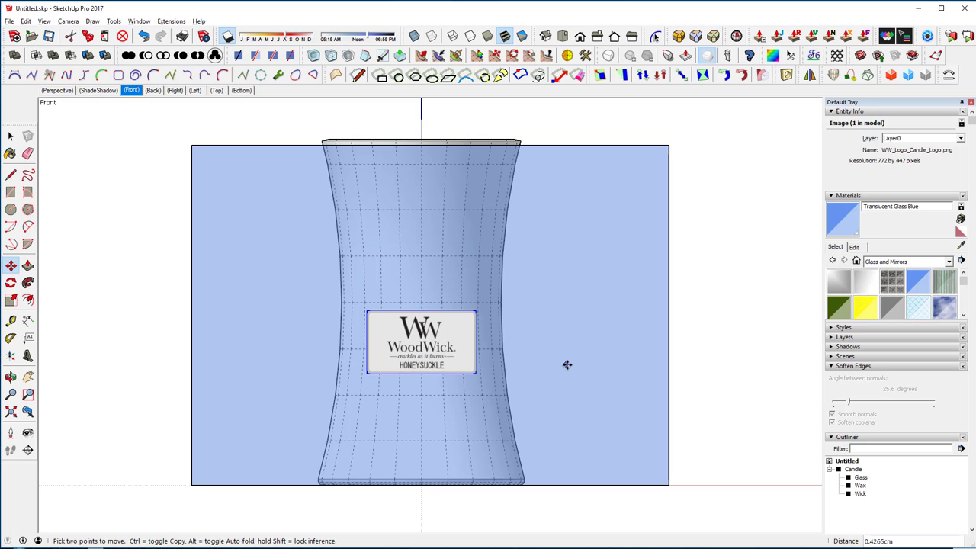
pyautogui.moveTo(565, 364)
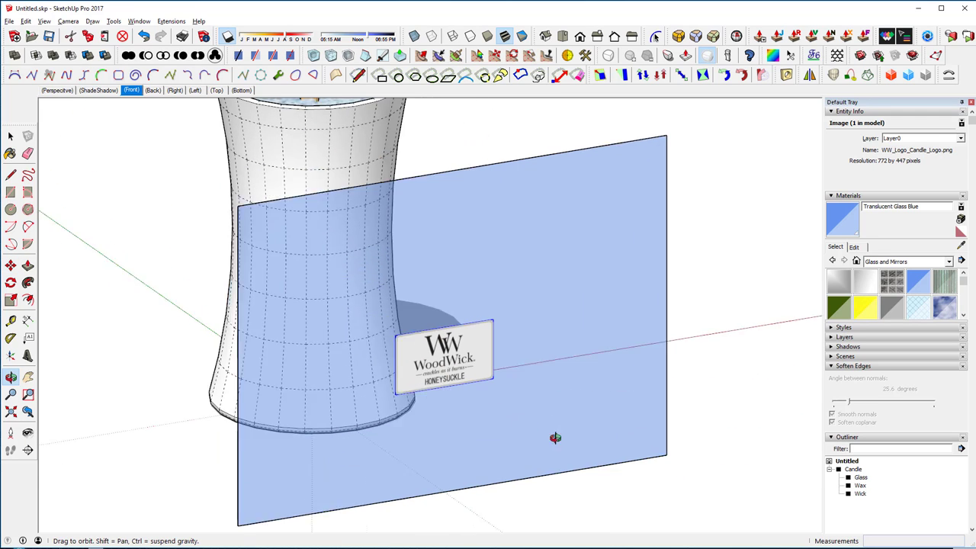
pyautogui.click(10, 265)
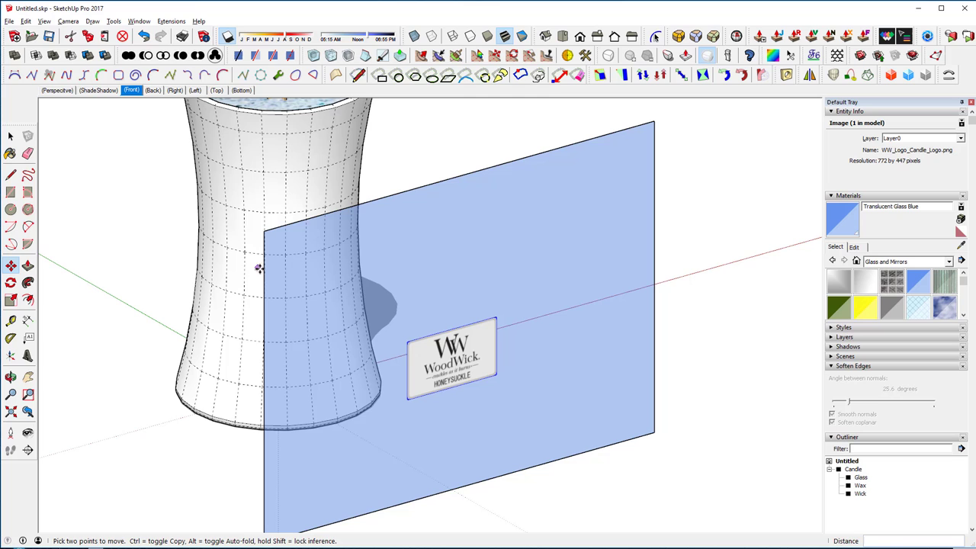
pyautogui.moveTo(538, 316)
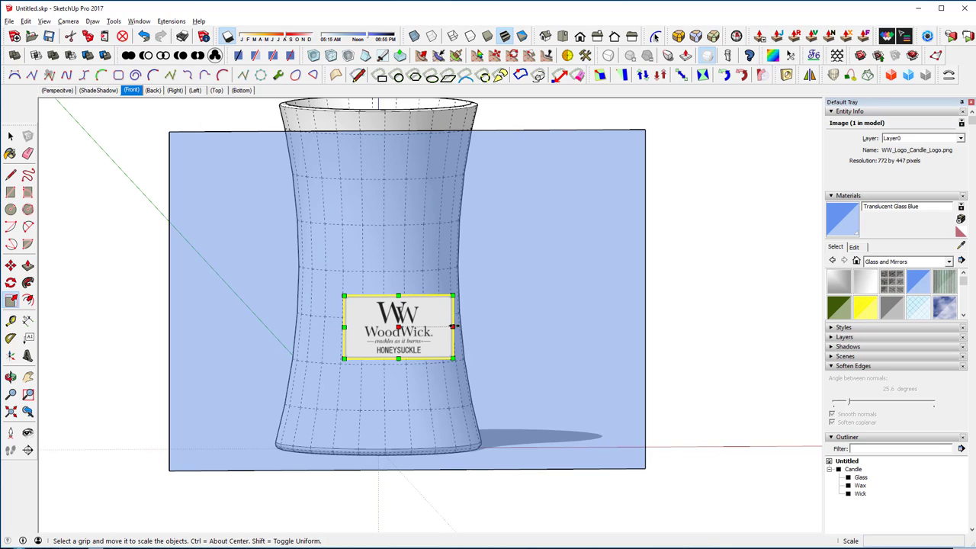
pyautogui.moveTo(452, 327); pyautogui.dragTo(445, 327)
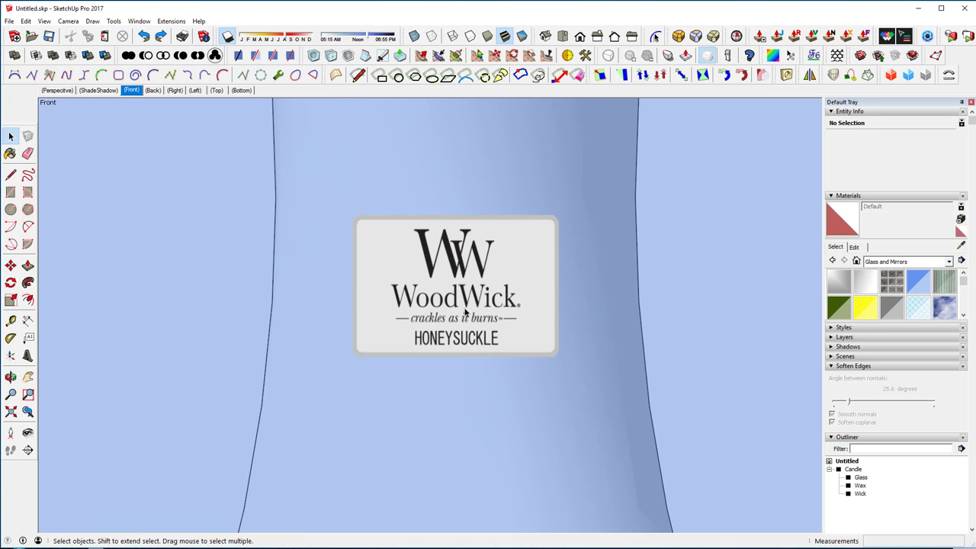
pyautogui.moveTo(523, 296)
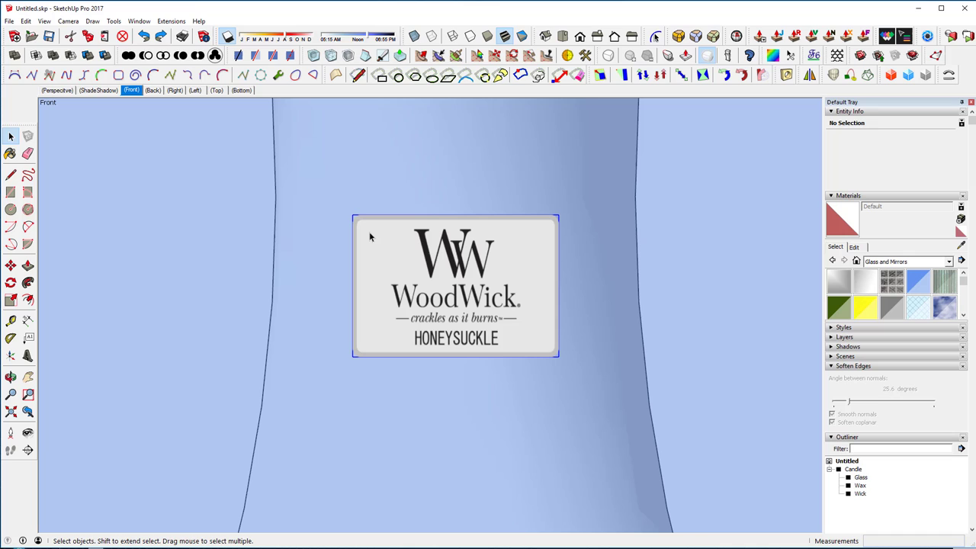
# Select the translucent blue rectangle with its edges and delete it
pyautogui.click(456, 286)
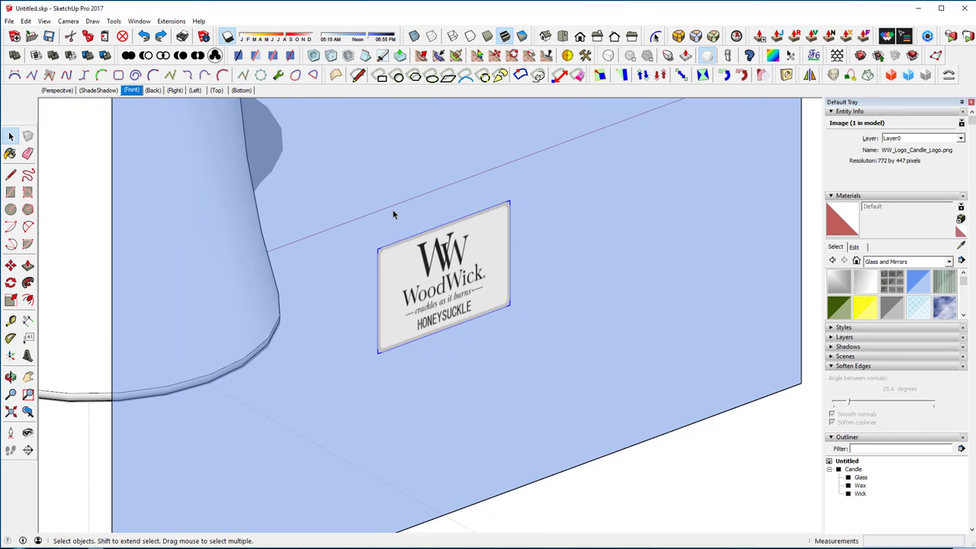
pyautogui.click(389, 208)
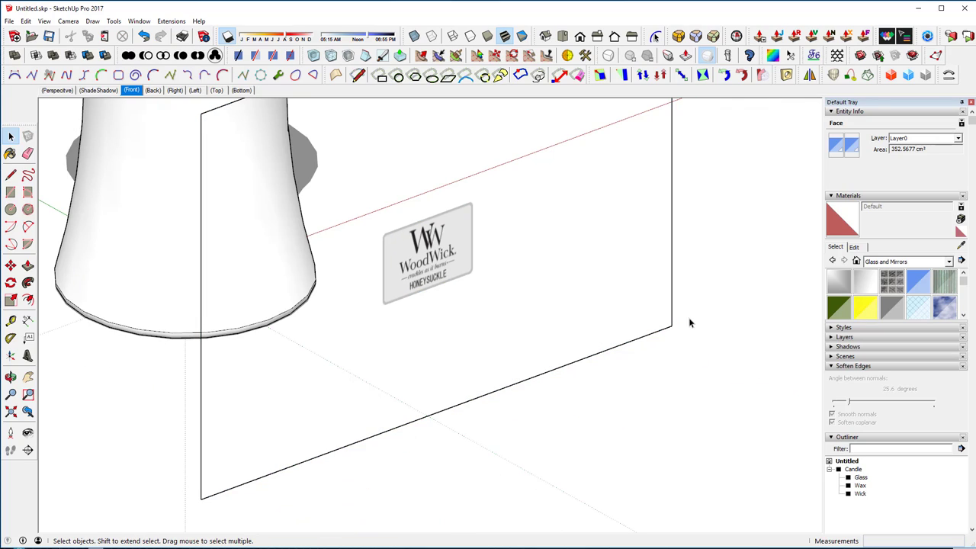
pyautogui.click(202, 379)
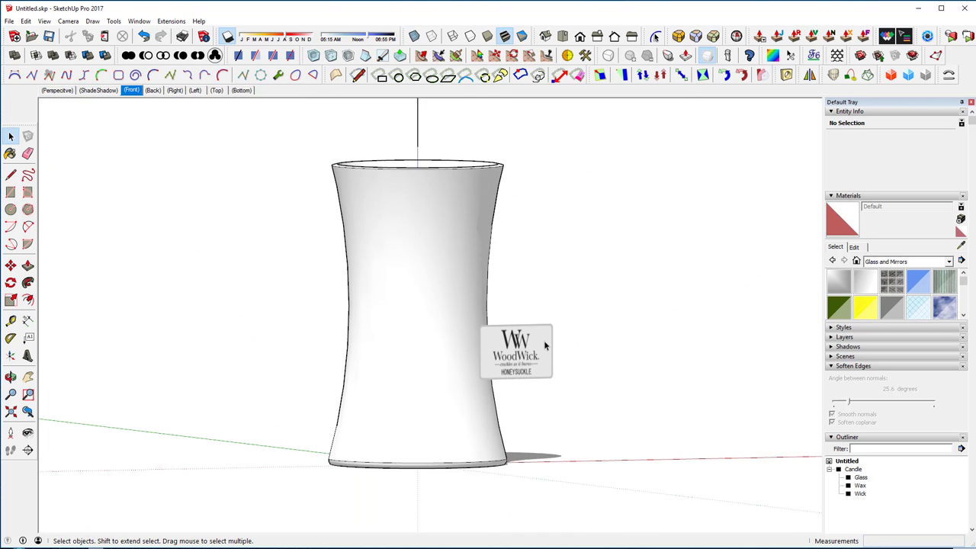
pyautogui.click(516, 351)
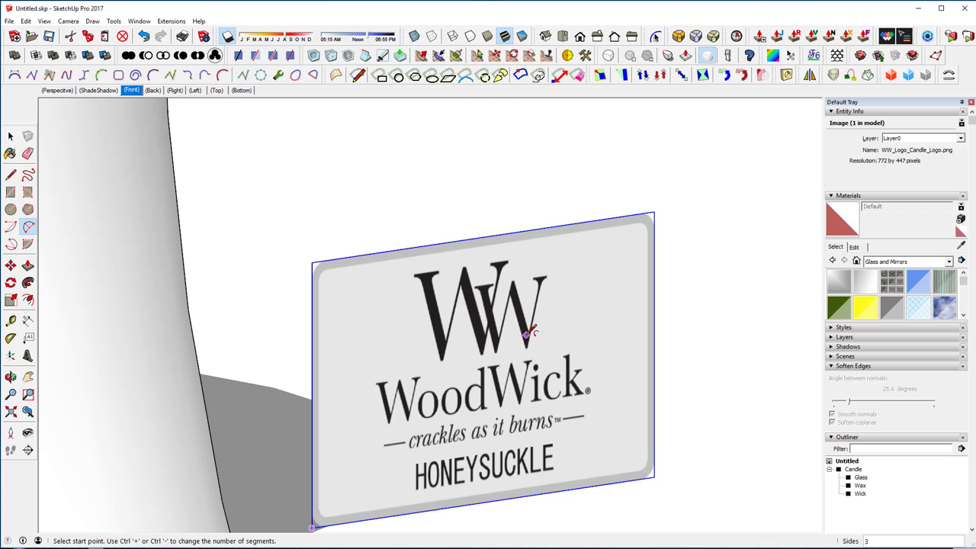
pyautogui.moveTo(320, 285)
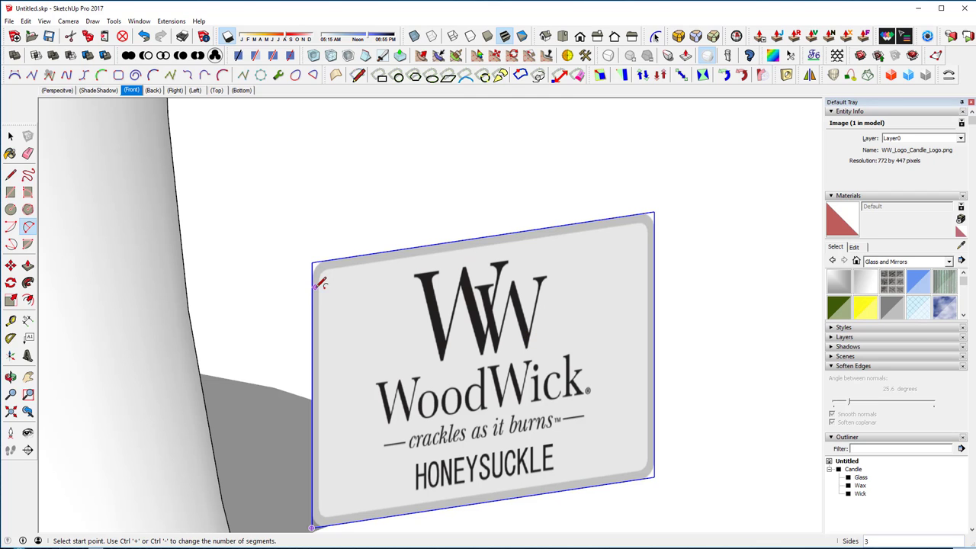
# Explode the WoodWick label image into a face and fillet its corners
pyautogui.rightClick(480, 359)
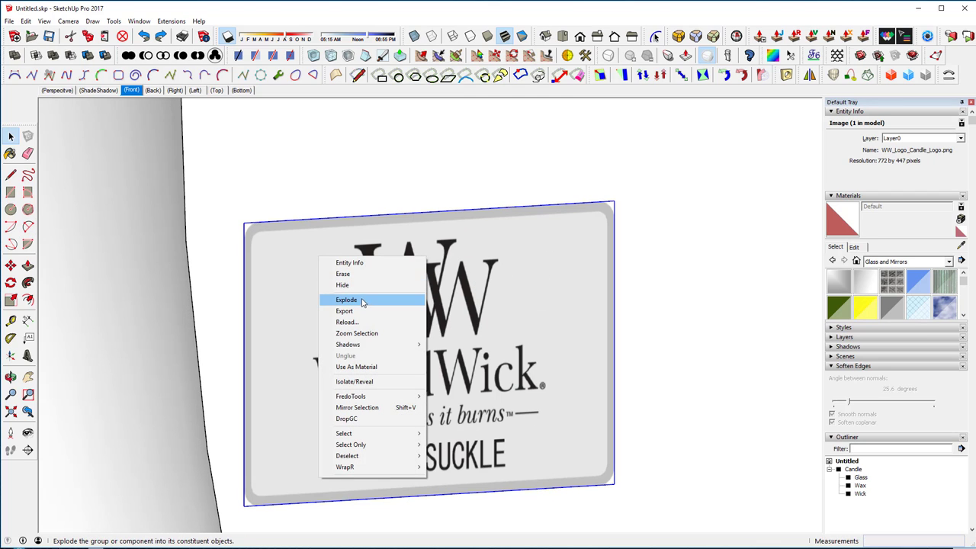
pyautogui.click(346, 300)
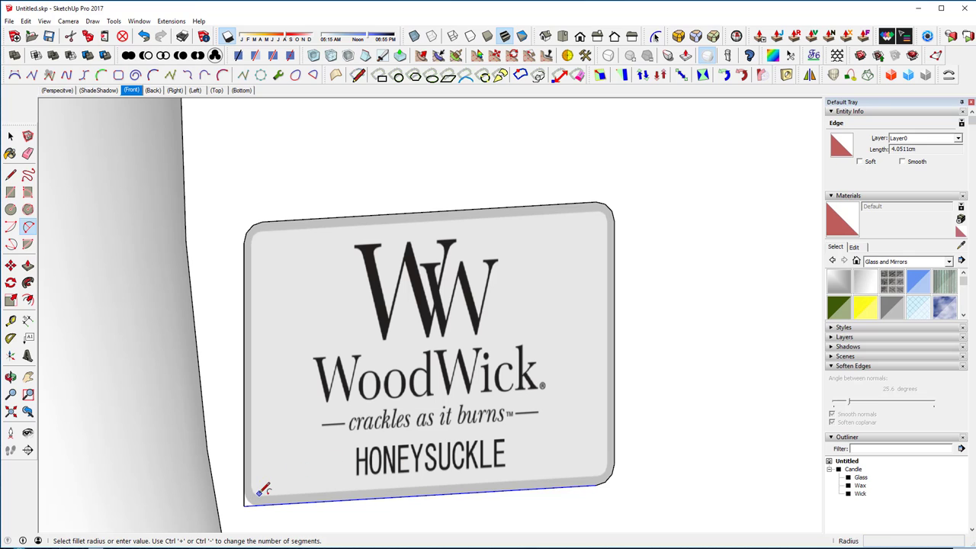
pyautogui.moveTo(427, 343); pyautogui.dragTo(428, 305)
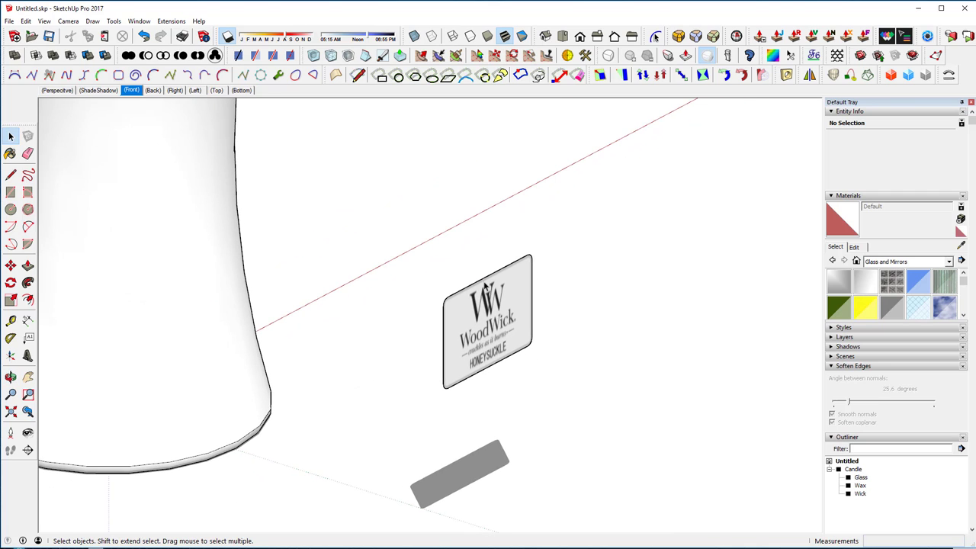
pyautogui.moveTo(155, 203)
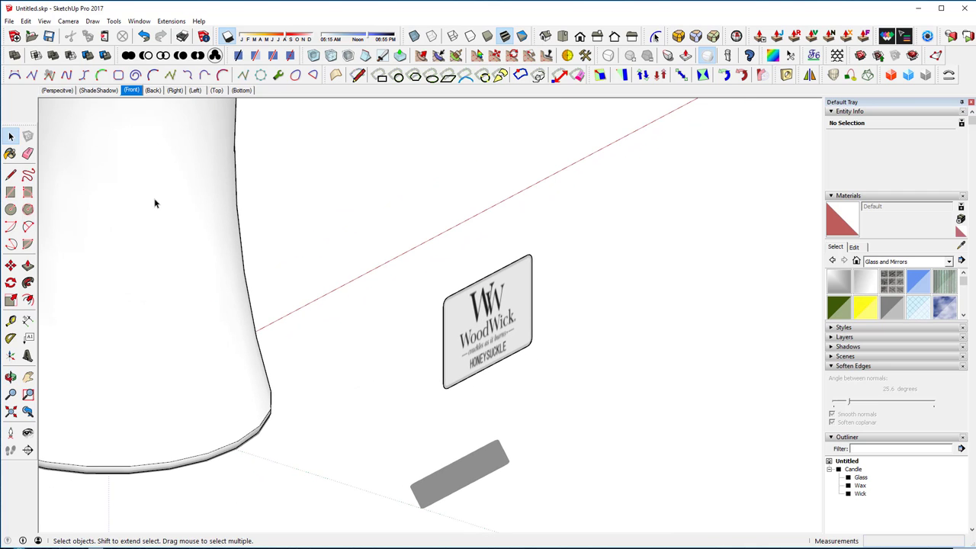
# Copy the glass, hide the Candle group, push/pull the label through, and intersect with model
pyautogui.click(861, 478)
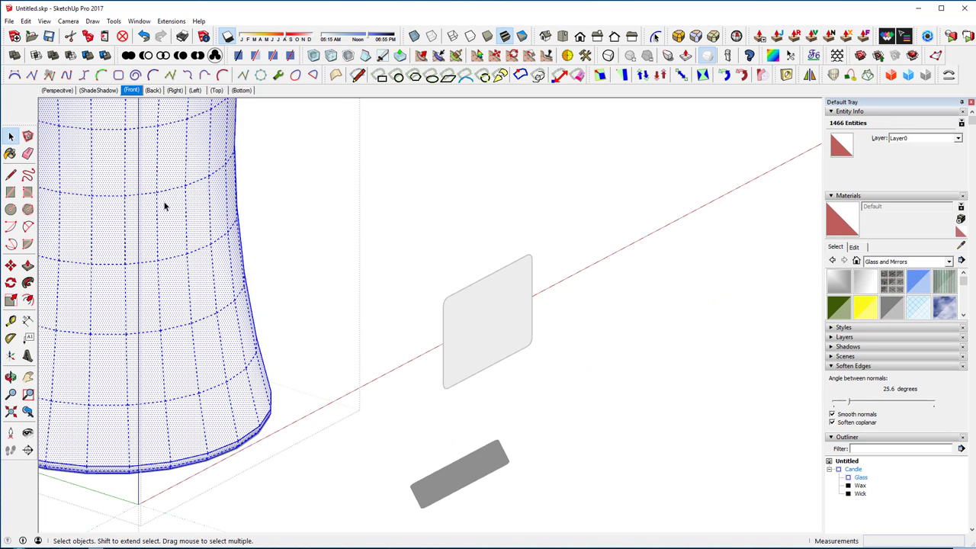
pyautogui.moveTo(248, 196)
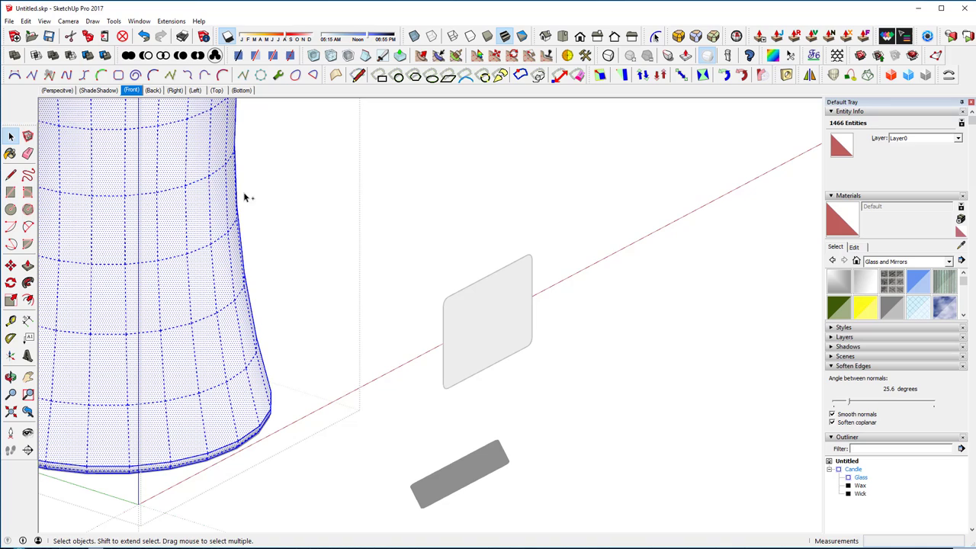
pyautogui.click(437, 193)
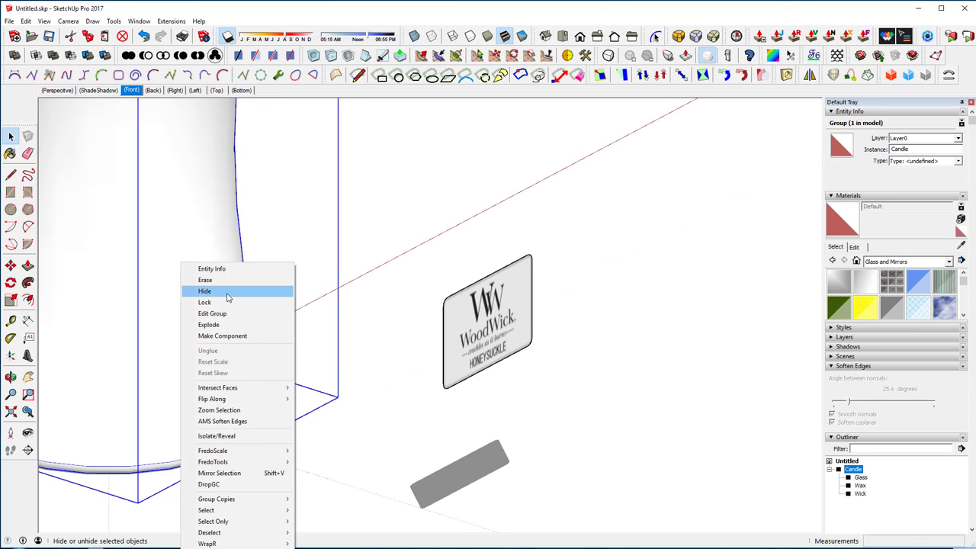
pyautogui.click(205, 291)
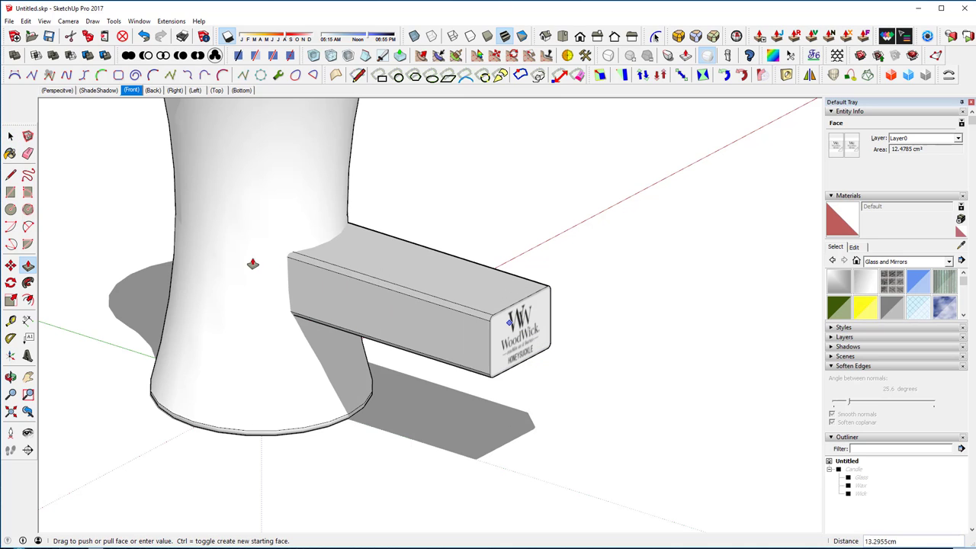
pyautogui.click(11, 135)
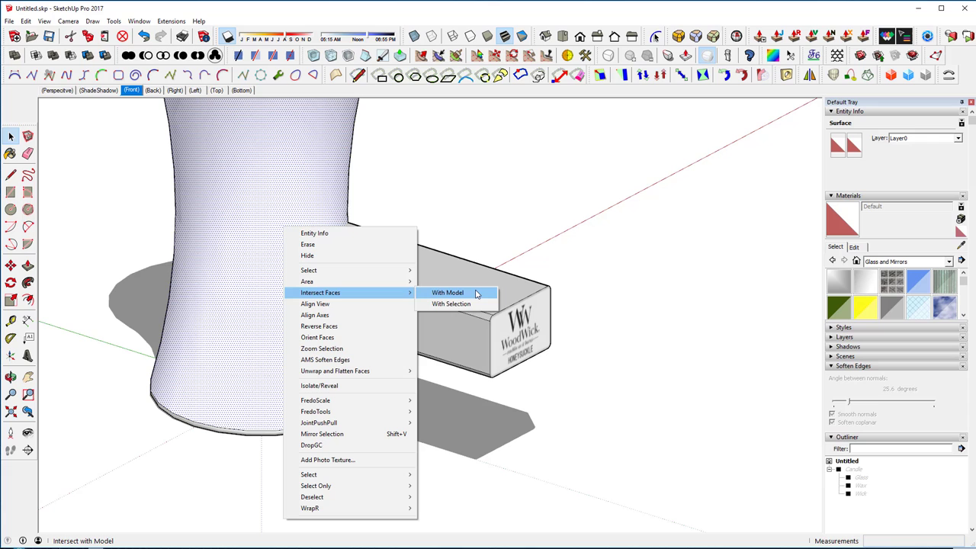
pyautogui.click(448, 292)
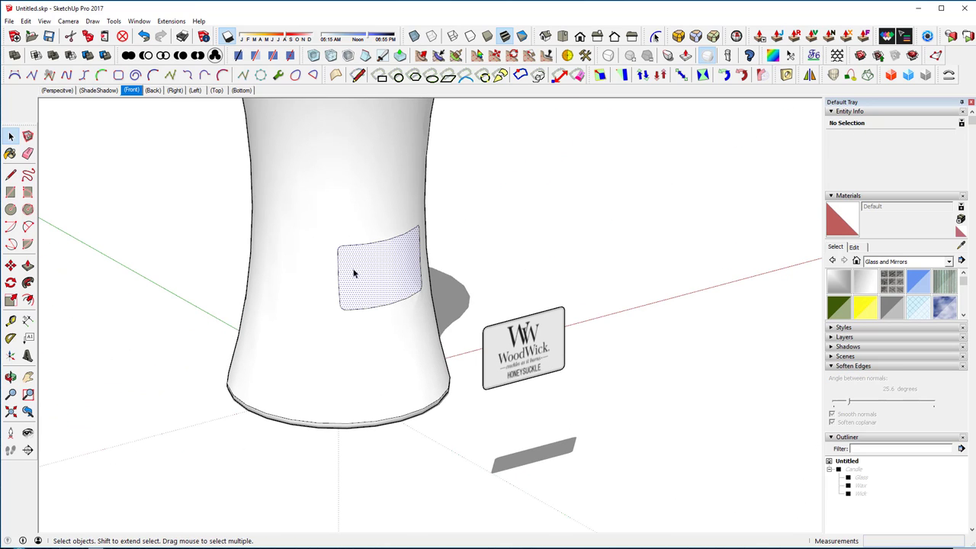
# Delete leftover glass, unhide the Candle, and move the label patch outward by .01
pyautogui.click(348, 221)
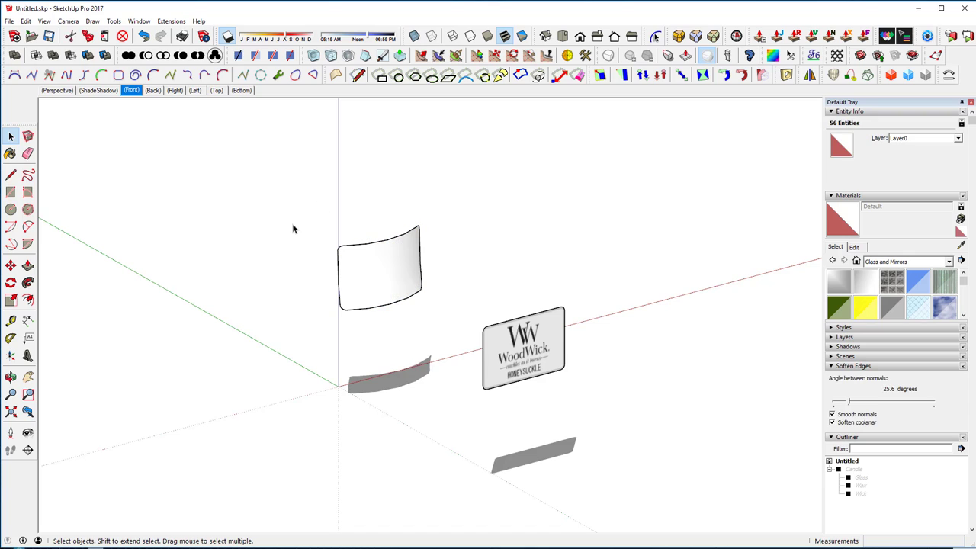
pyautogui.click(380, 271)
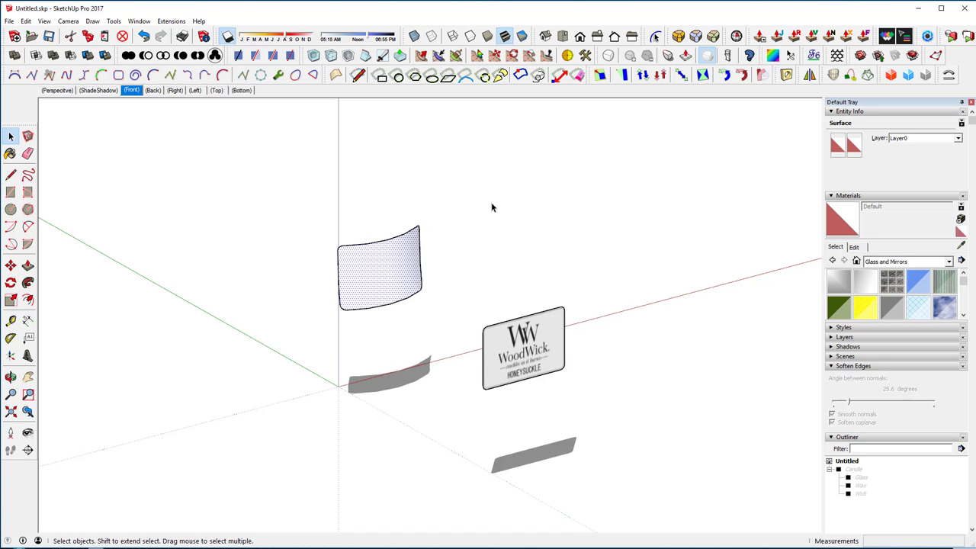
pyautogui.click(492, 208)
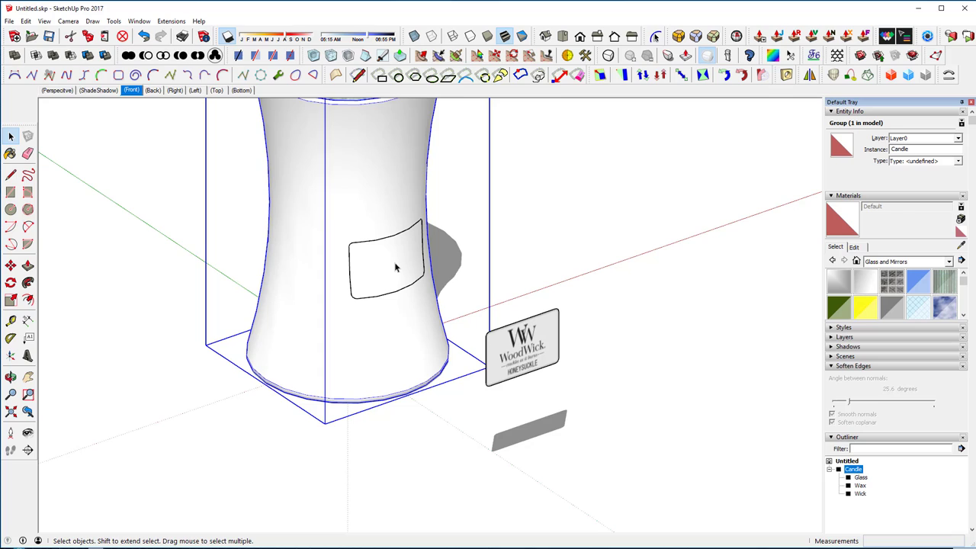
pyautogui.click(396, 267)
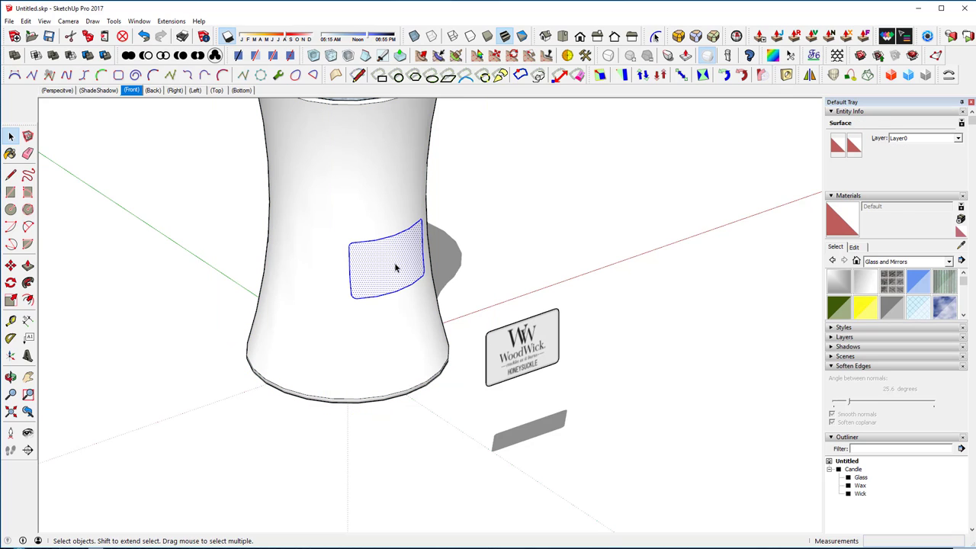
pyautogui.click(10, 264)
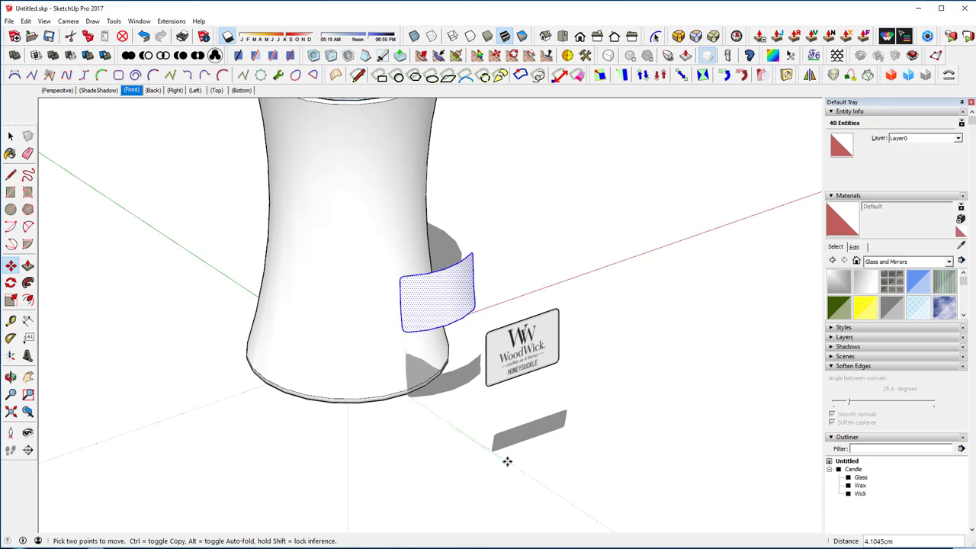
pyautogui.moveTo(508, 461)
pyautogui.write('.01')
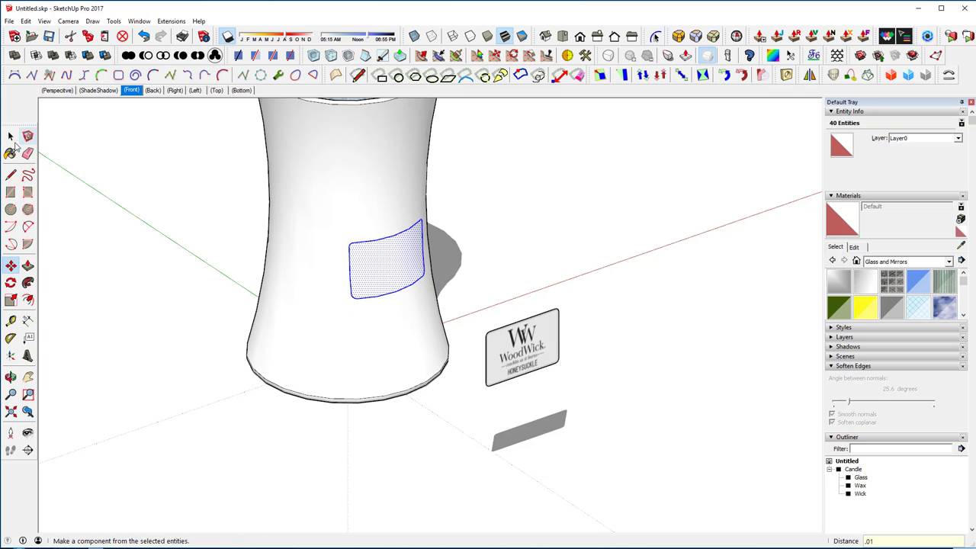
pyautogui.click(11, 136)
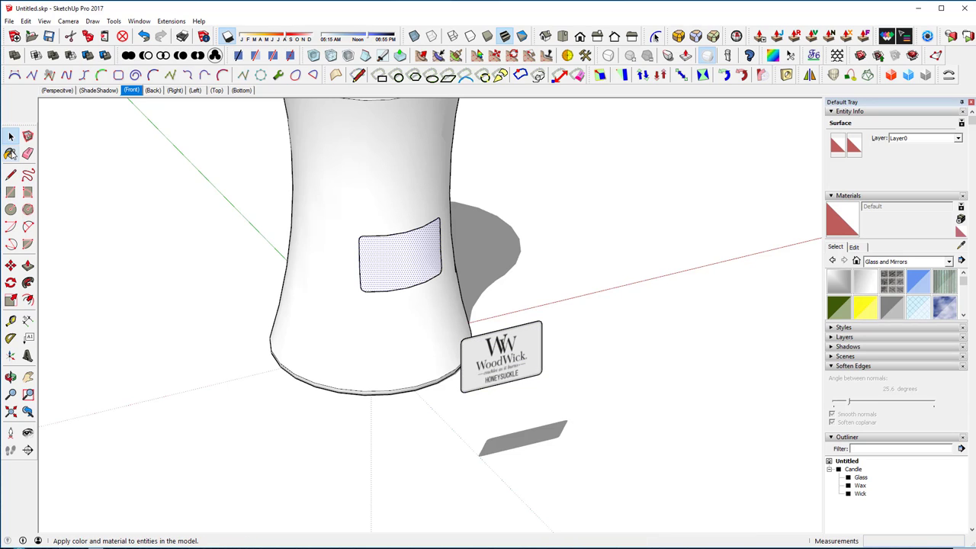
# Sample the label image's material, paint it onto the curved patch, and orbit to view
pyautogui.click(11, 154)
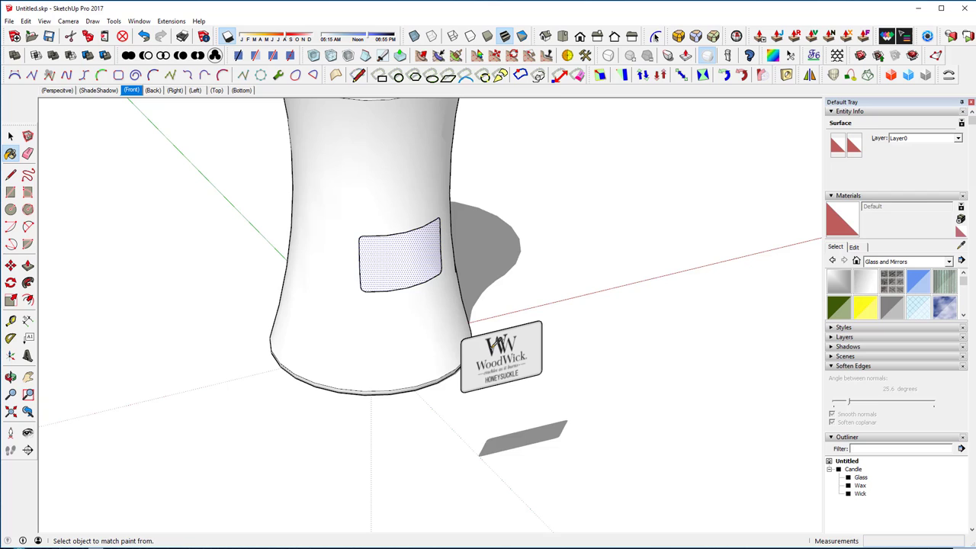
pyautogui.click(400, 255)
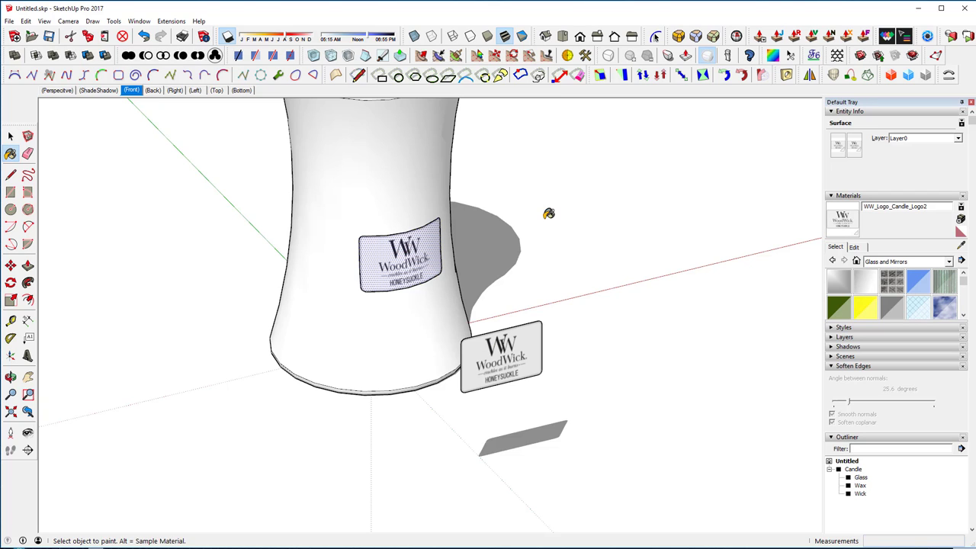
pyautogui.click(11, 136)
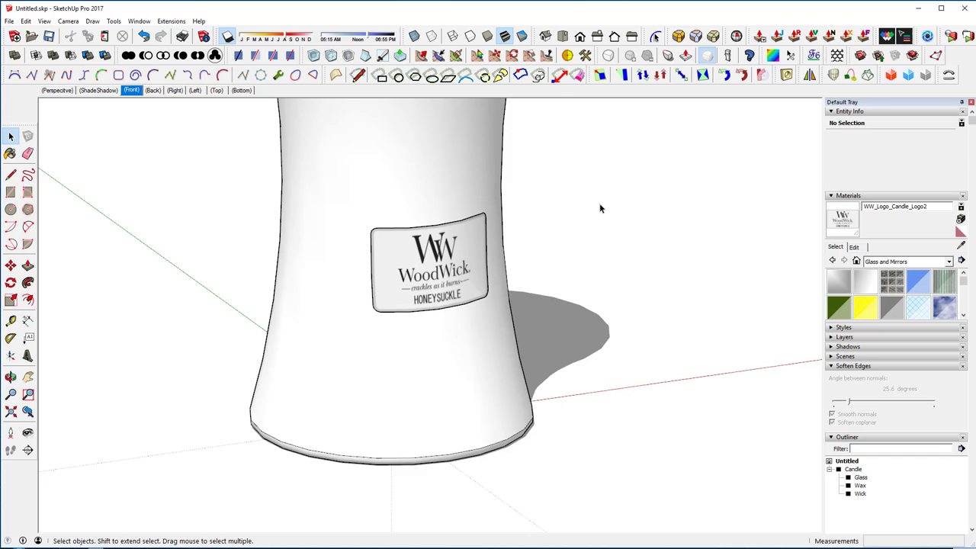
pyautogui.moveTo(601, 209); pyautogui.dragTo(647, 192)
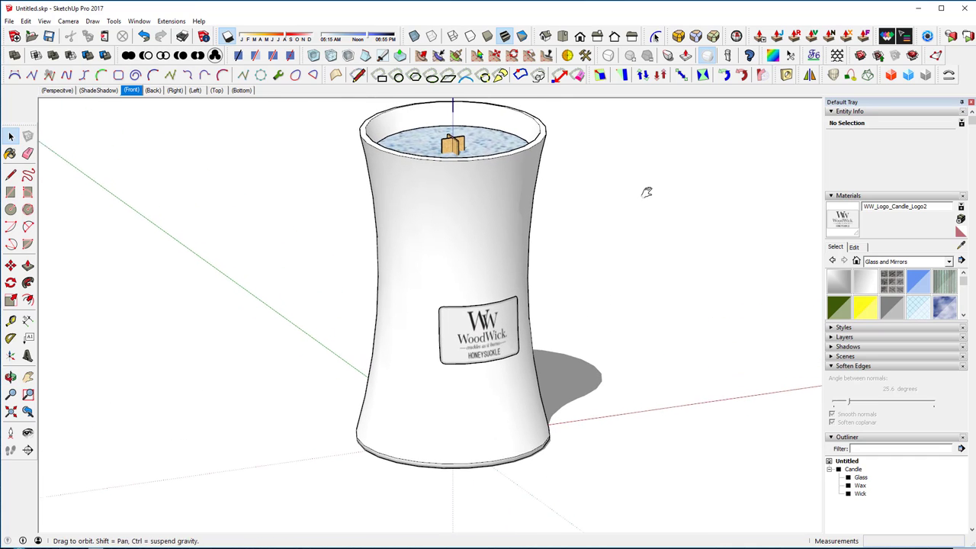